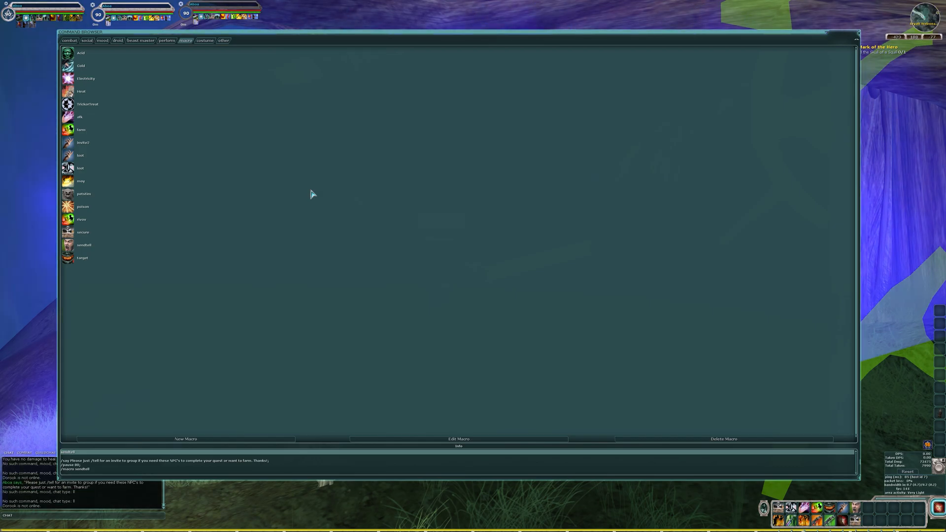
{"action": "mouse_move", "coordinate": [106, 129]}
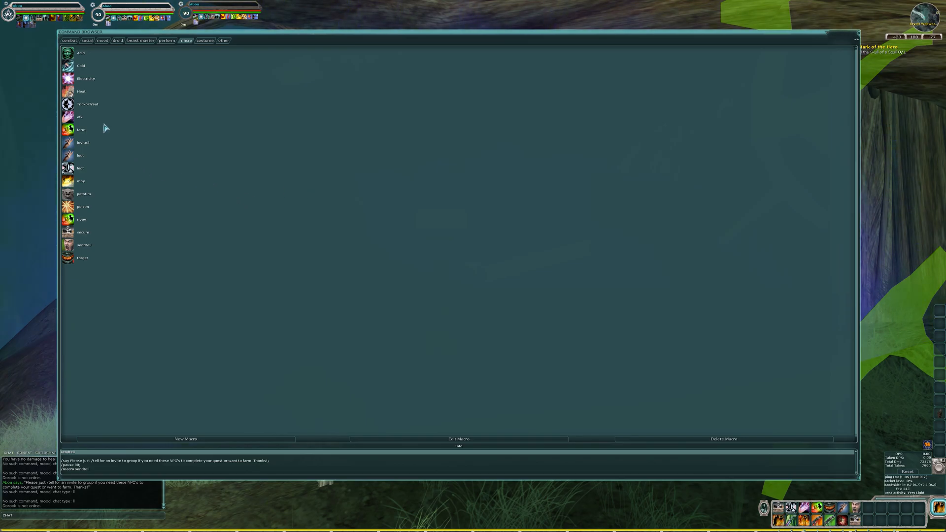
Select the afk macro, glance at the combat tab, and reselect afk in the macro list
{"action": "left_click", "coordinate": [80, 116]}
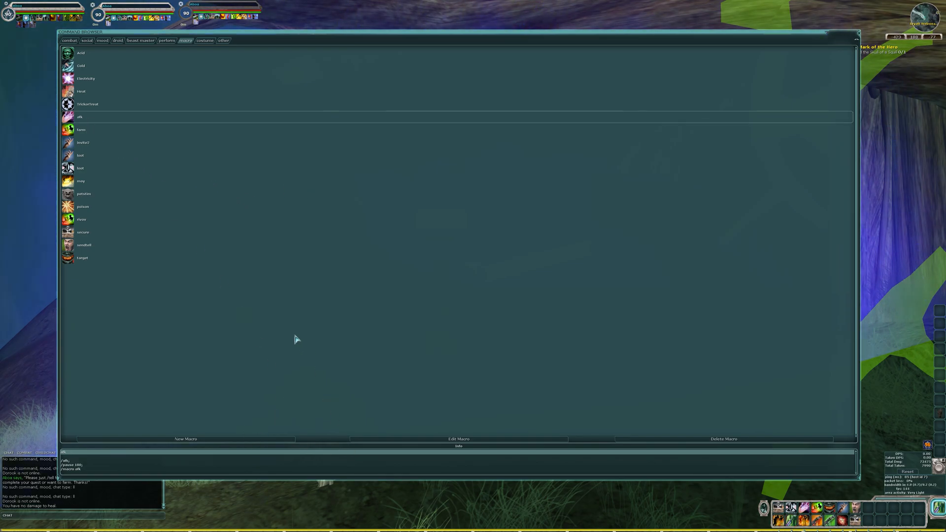
{"action": "mouse_move", "coordinate": [117, 125]}
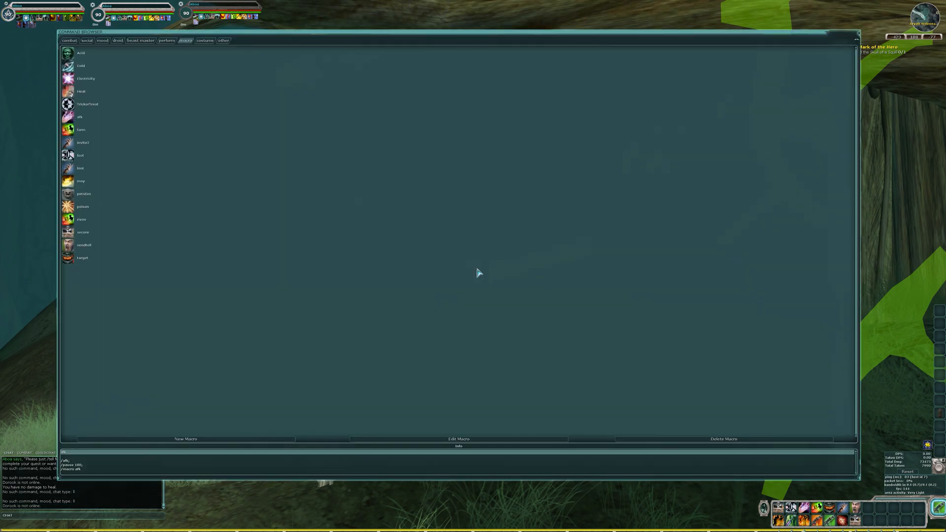
{"action": "mouse_move", "coordinate": [427, 264]}
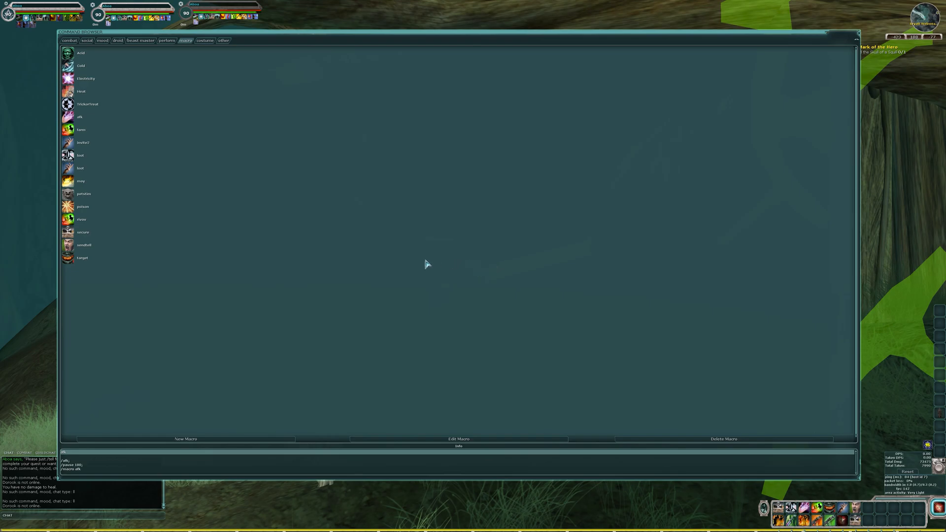
{"action": "left_click", "coordinate": [102, 40]}
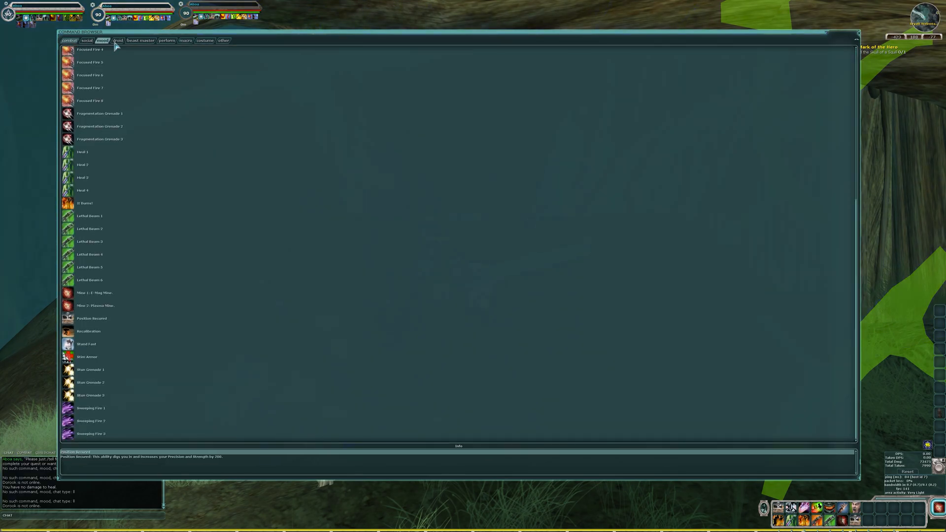
{"action": "left_click", "coordinate": [185, 39]}
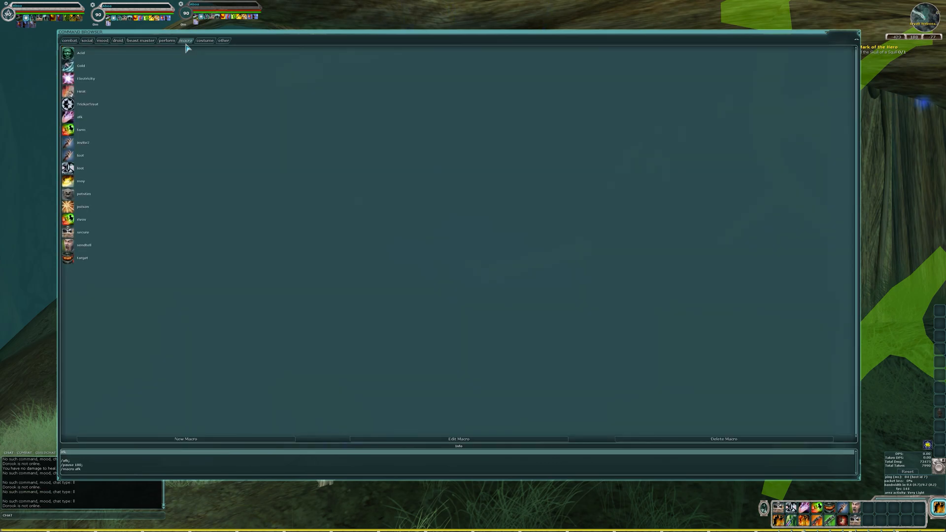
{"action": "left_click", "coordinate": [82, 116]}
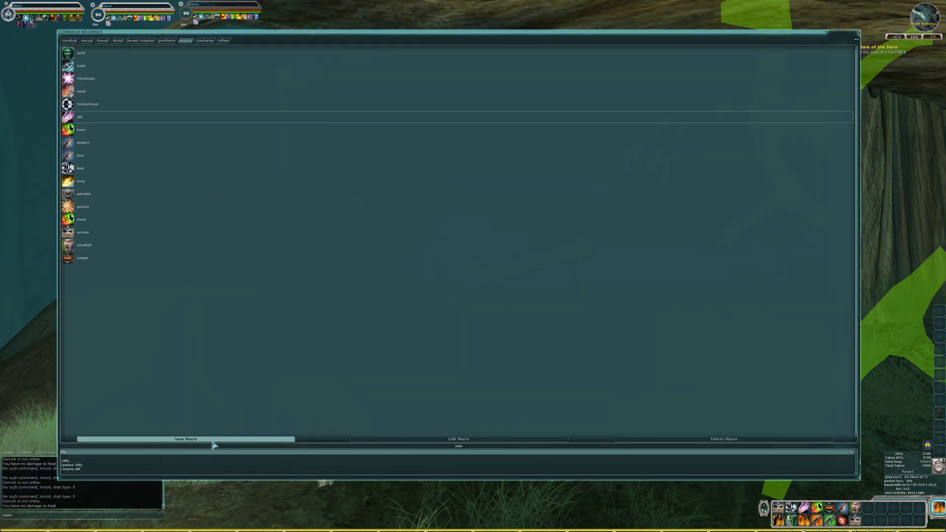
{"action": "mouse_move", "coordinate": [459, 439]}
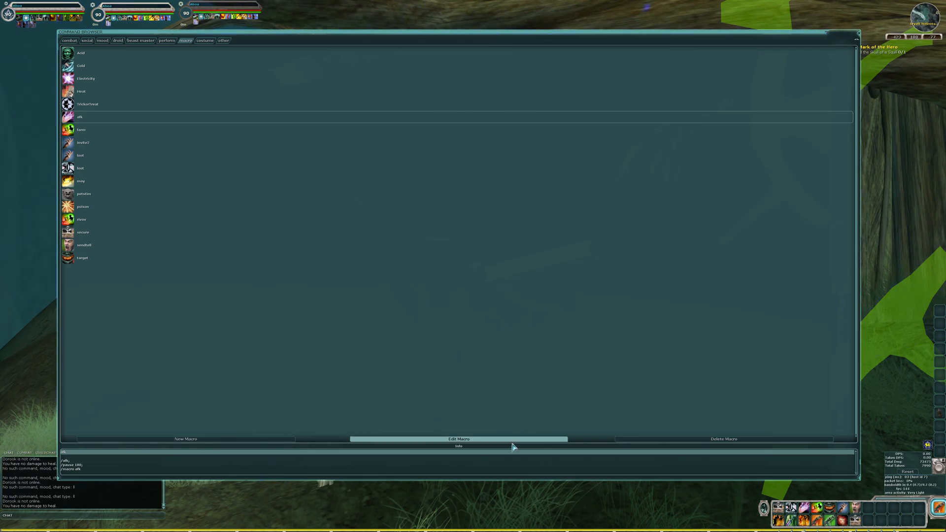
Bring up the afk macro in the Edit Macro window
{"action": "left_click", "coordinate": [459, 438]}
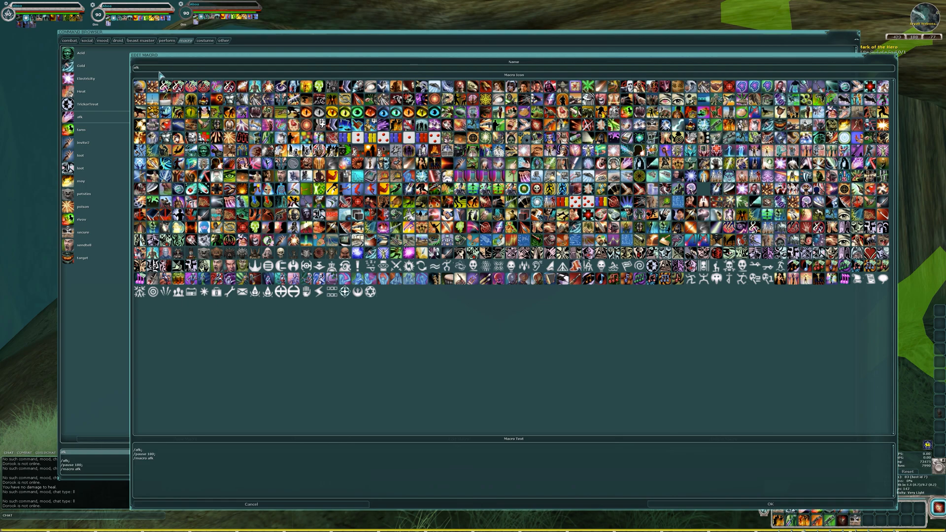
{"action": "mouse_move", "coordinate": [143, 74]}
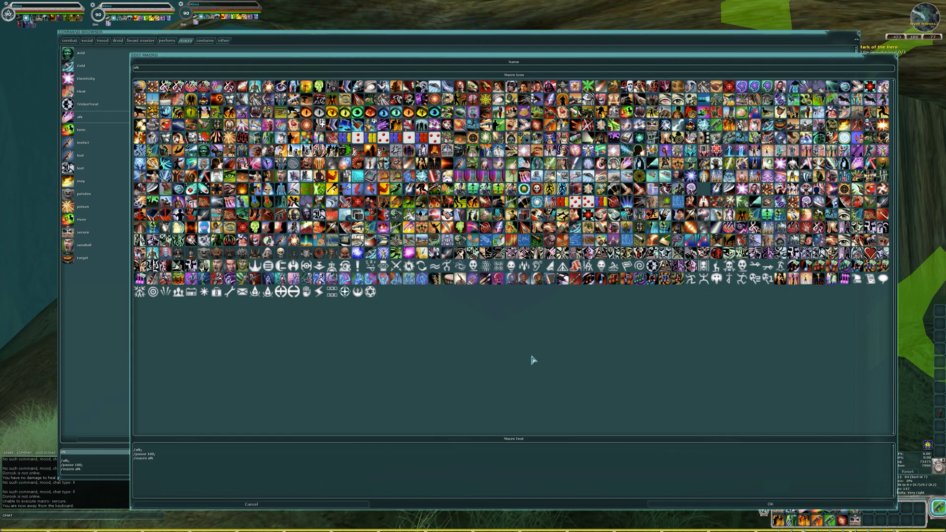
{"action": "mouse_move", "coordinate": [545, 362]}
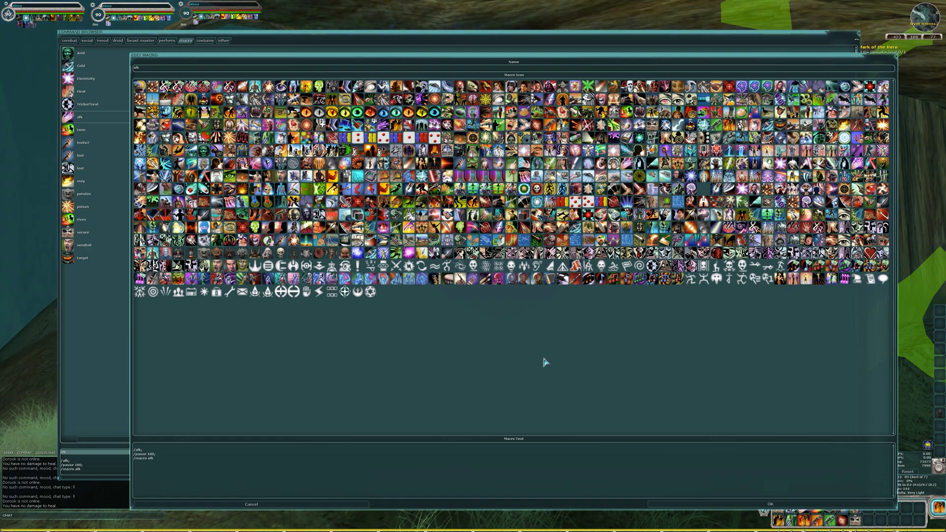
{"action": "mouse_move", "coordinate": [156, 456]}
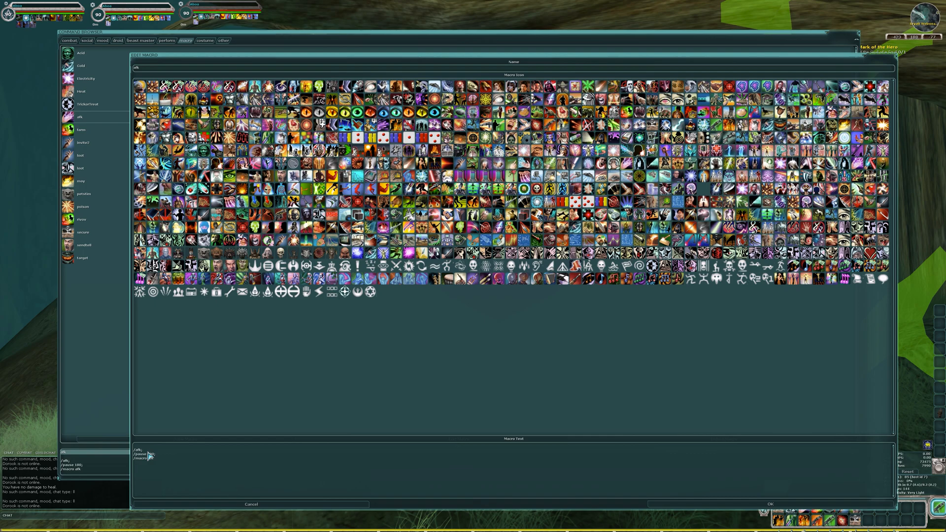
{"action": "mouse_move", "coordinate": [175, 460]}
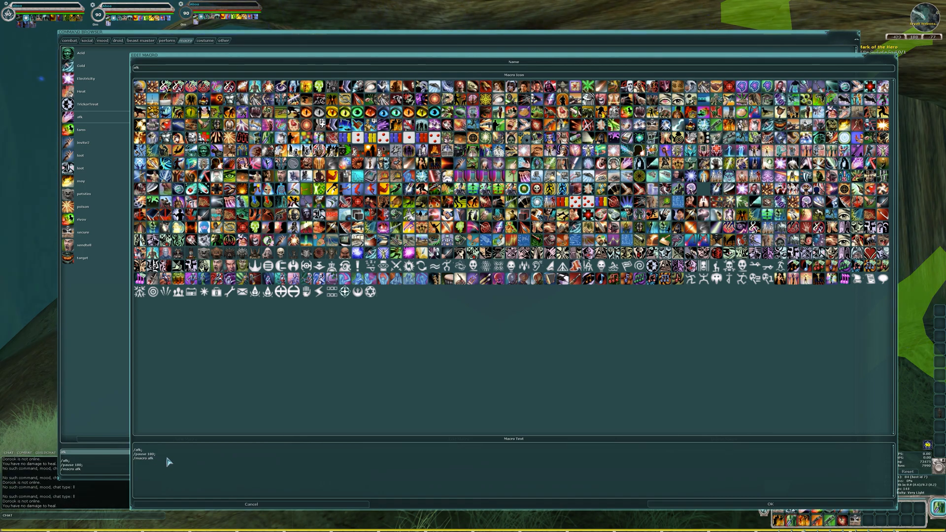
{"action": "mouse_move", "coordinate": [142, 465]}
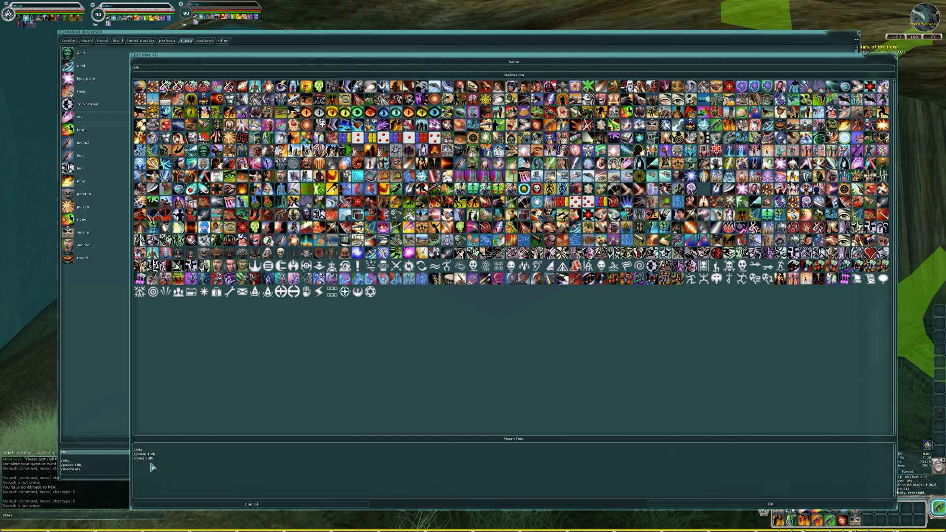
{"action": "mouse_move", "coordinate": [156, 466]}
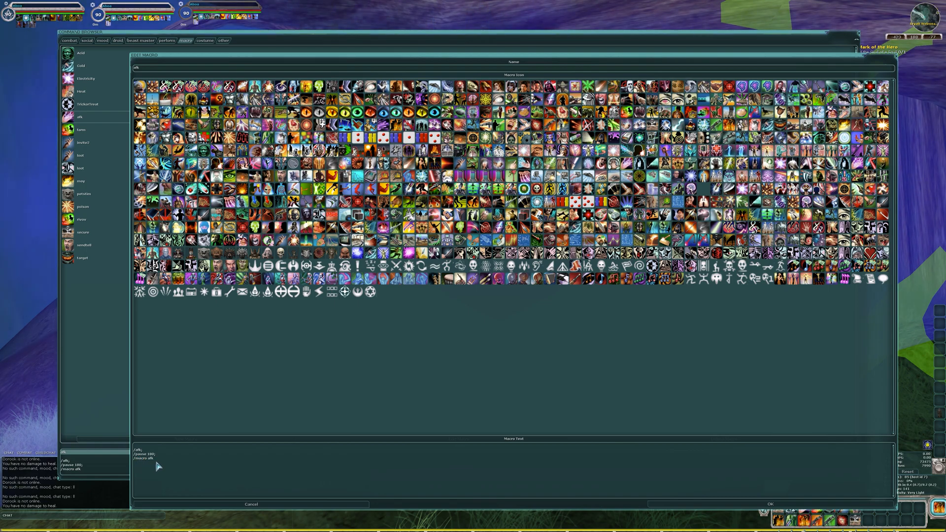
{"action": "mouse_move", "coordinate": [329, 442]}
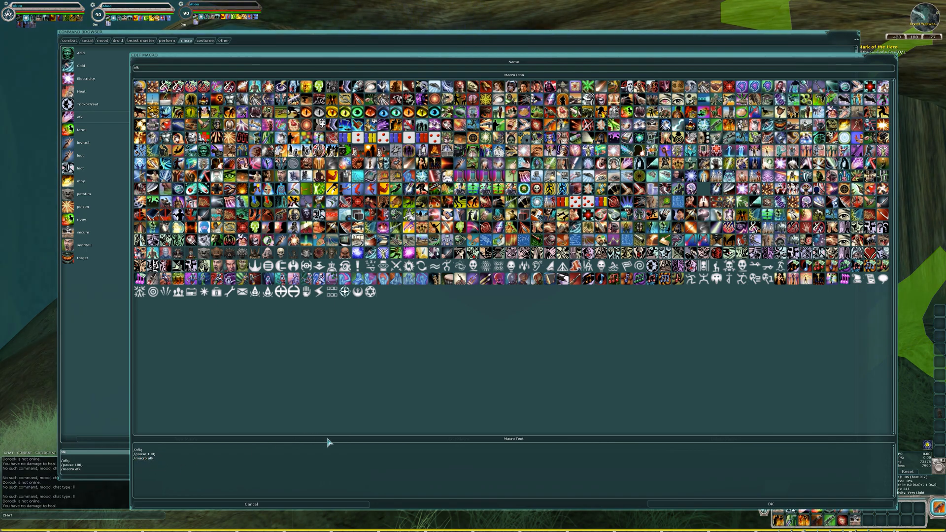
Close the afk editor and select the loot macro in the list
{"action": "left_click", "coordinate": [252, 503]}
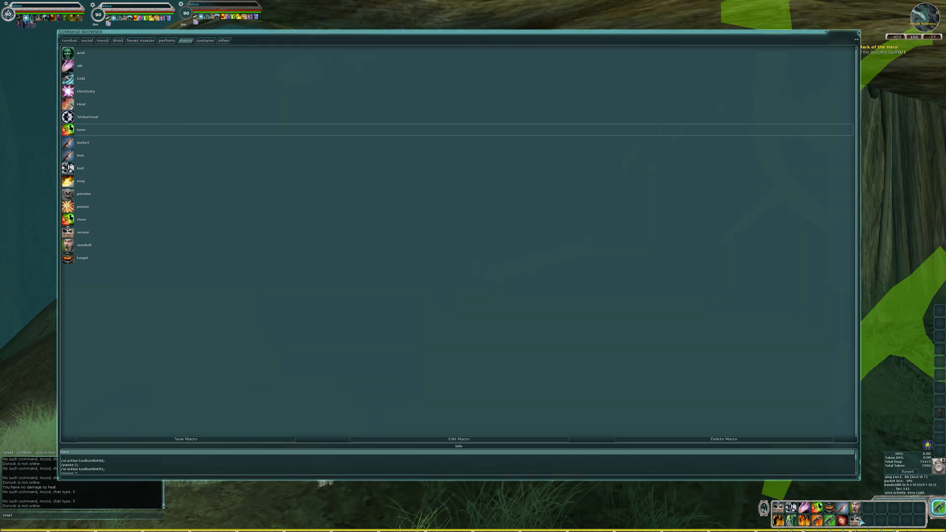
{"action": "mouse_move", "coordinate": [695, 254]}
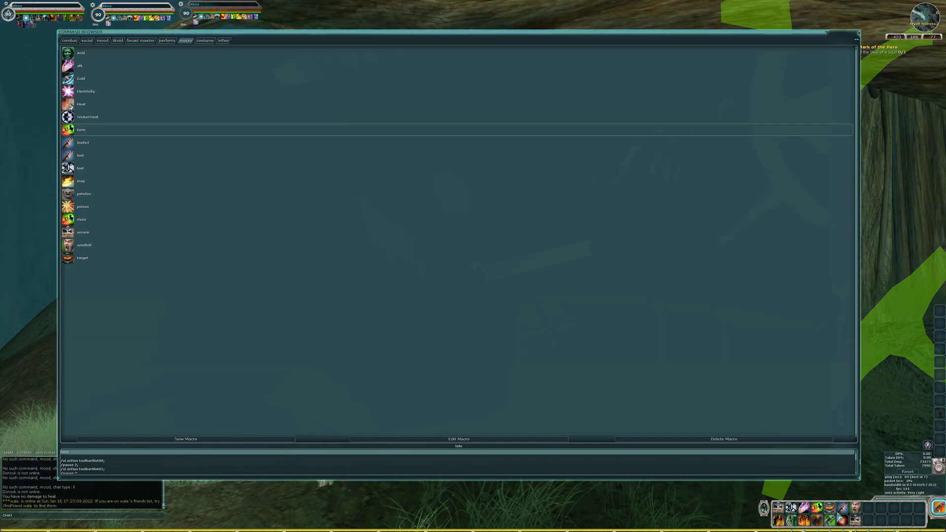
{"action": "mouse_move", "coordinate": [880, 319]}
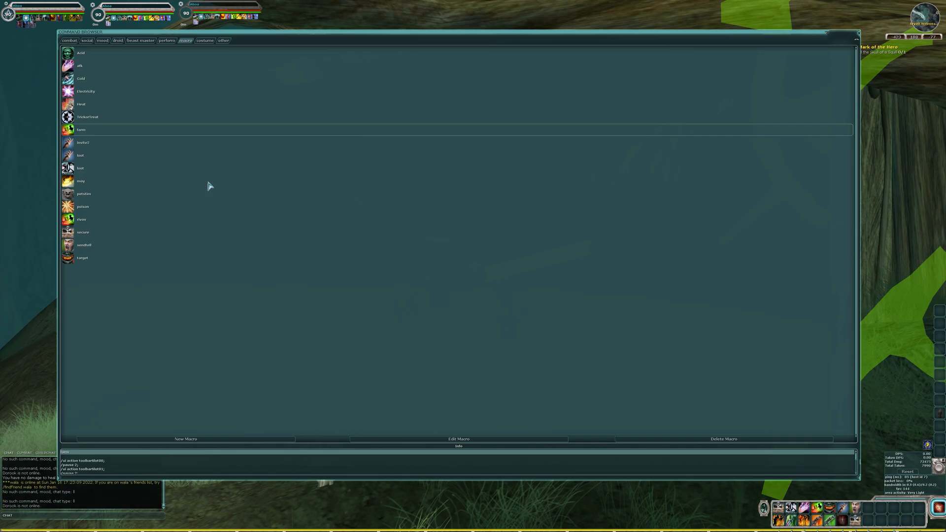
{"action": "mouse_move", "coordinate": [90, 147]}
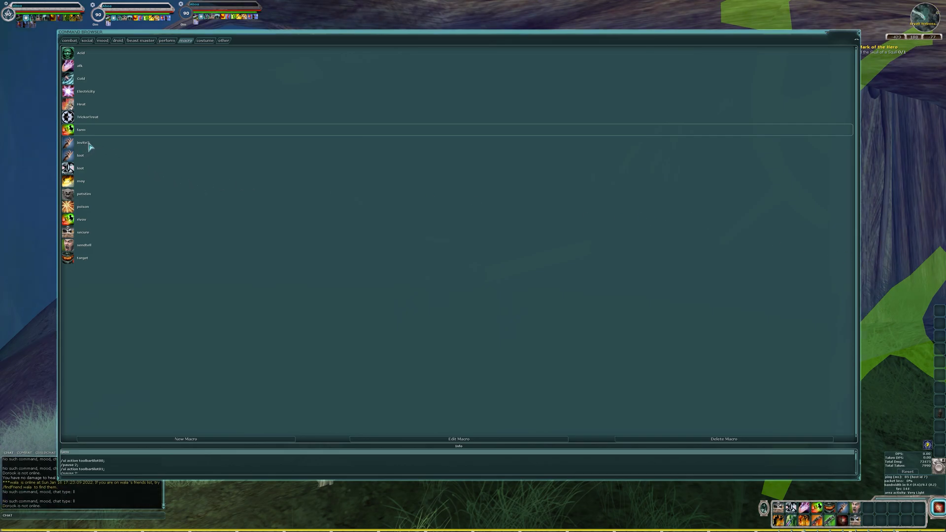
{"action": "mouse_move", "coordinate": [82, 142]}
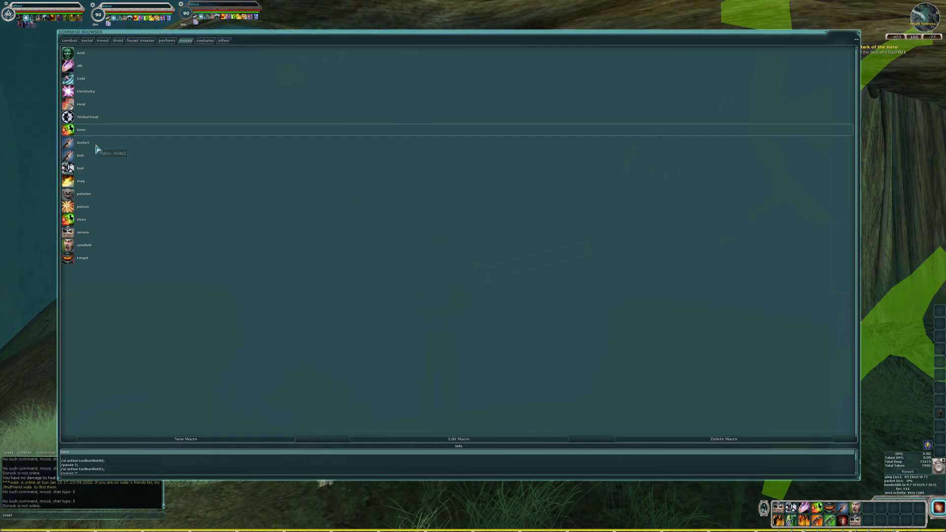
{"action": "left_click", "coordinate": [80, 167]}
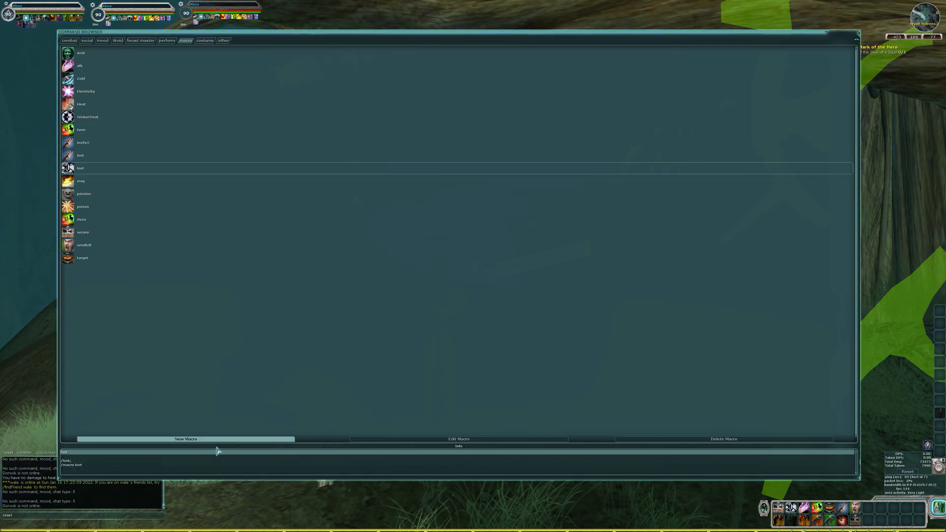
View the loot macro's text in Edit Macro and confirm with OK
{"action": "left_click", "coordinate": [458, 439]}
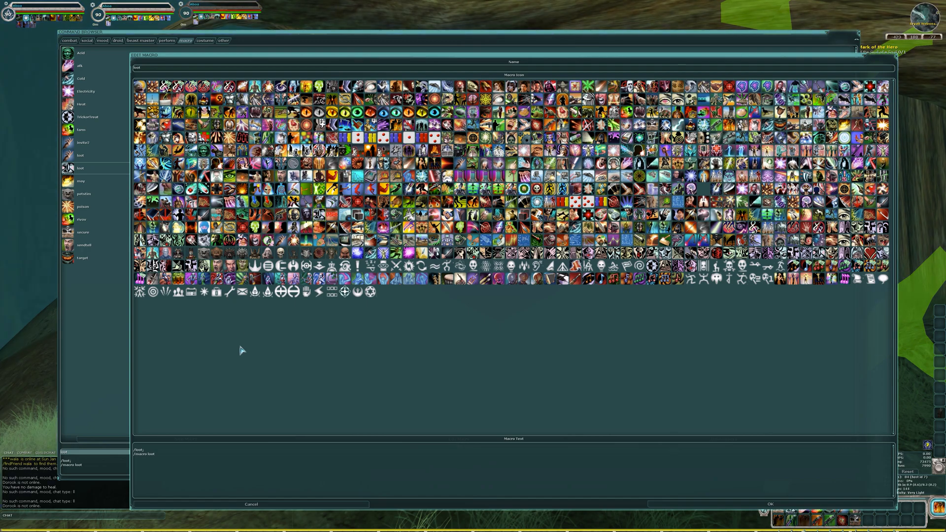
{"action": "mouse_move", "coordinate": [219, 468]}
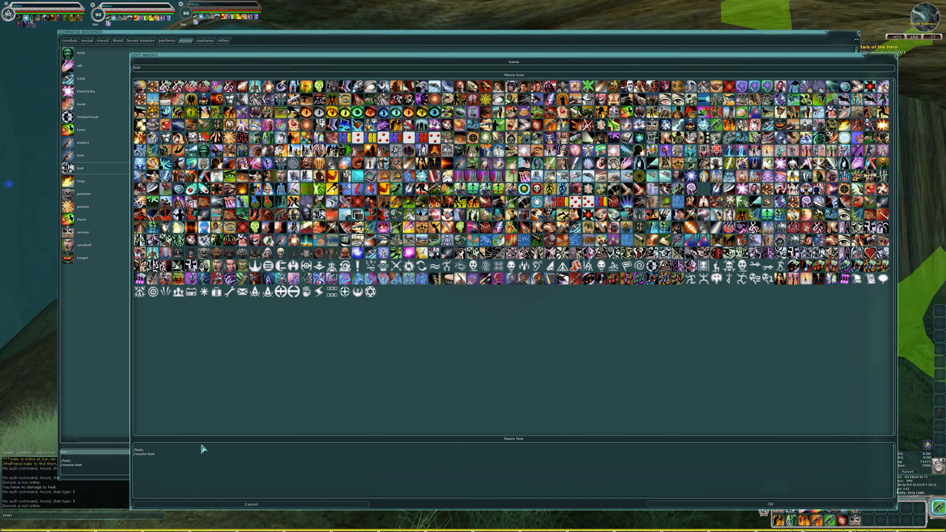
{"action": "mouse_move", "coordinate": [171, 453]}
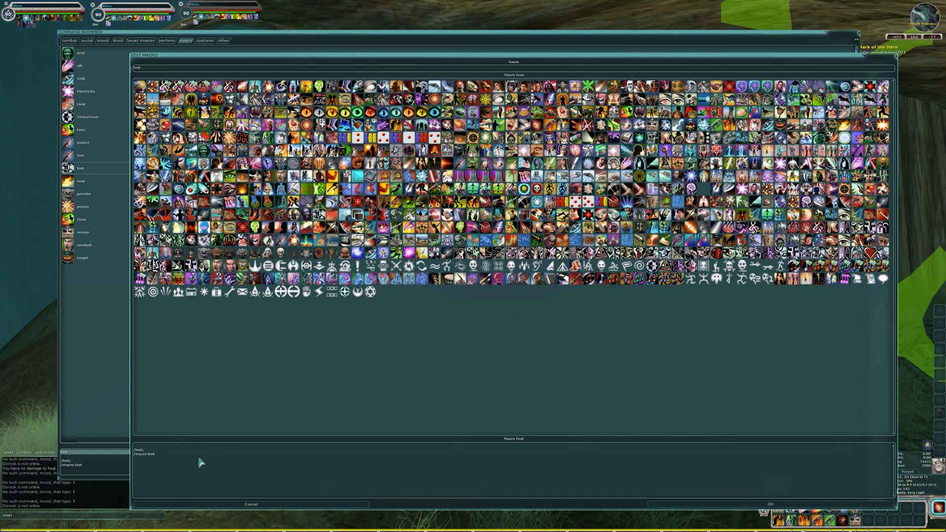
{"action": "mouse_move", "coordinate": [149, 462]}
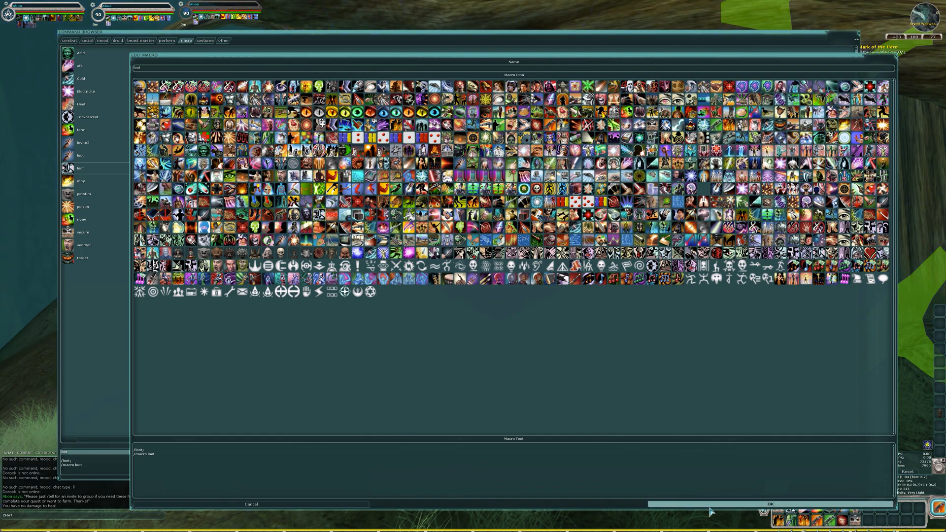
{"action": "left_click", "coordinate": [769, 505]}
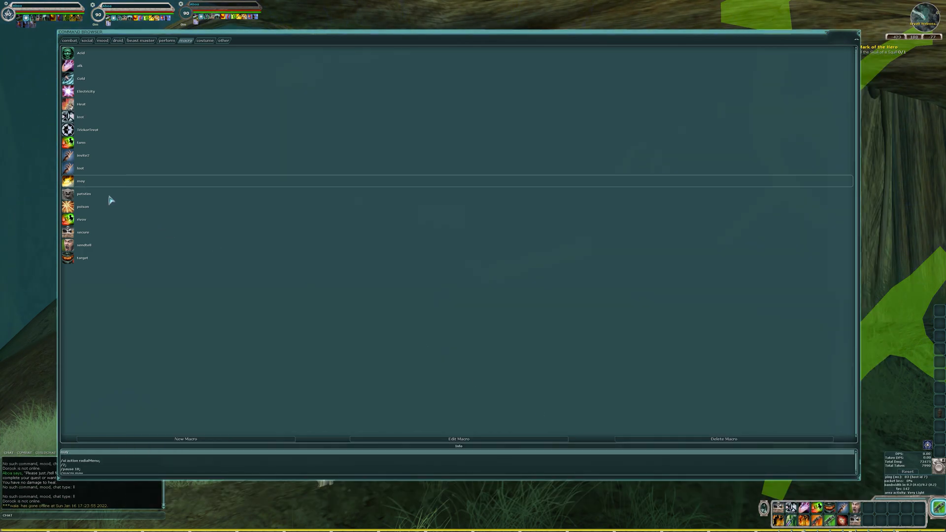
{"action": "mouse_move", "coordinate": [83, 147]}
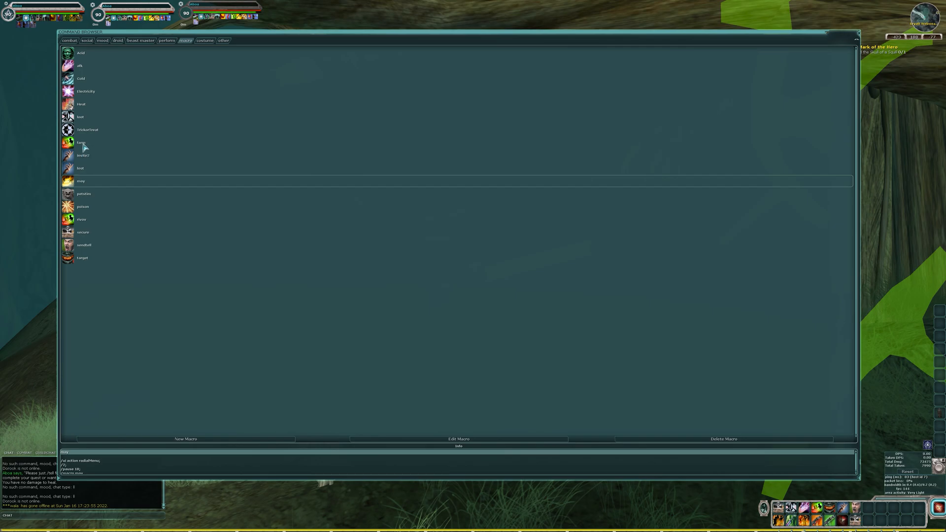
Select the farm macro and bring it up in the Edit Macro window
{"action": "left_click", "coordinate": [80, 142]}
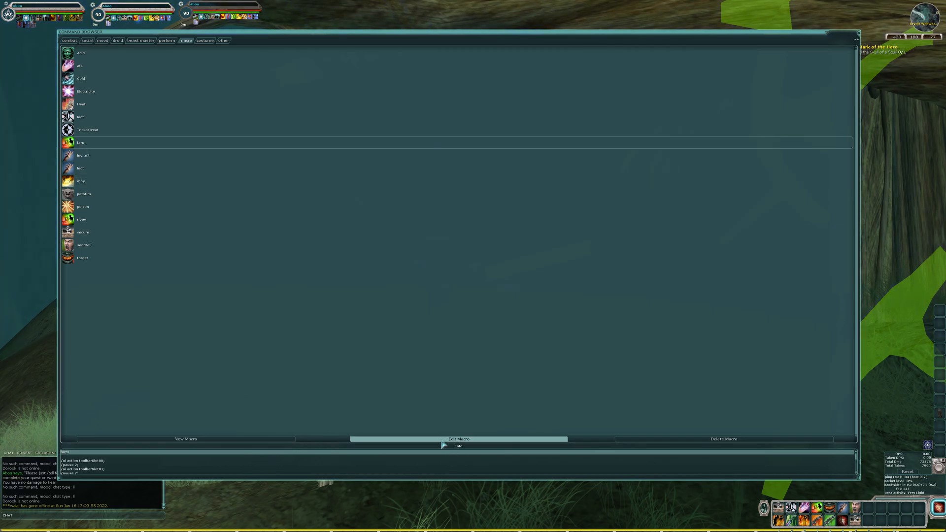
{"action": "left_click", "coordinate": [459, 438]}
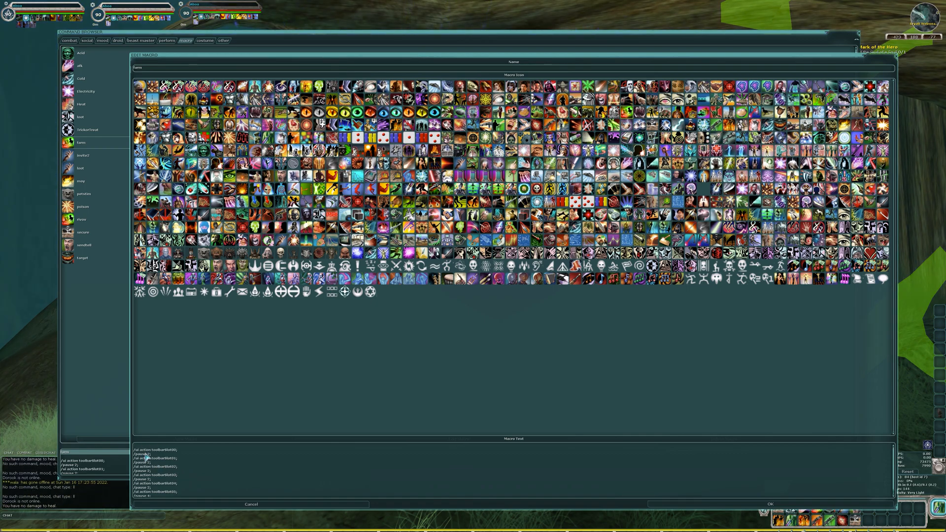
{"action": "mouse_move", "coordinate": [173, 474]}
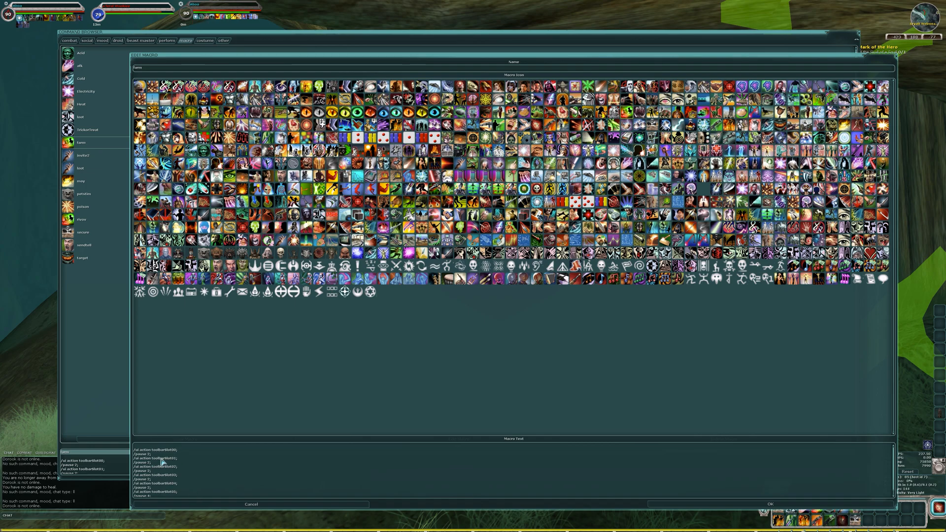
Scroll the farm macro text down to its final self-calling line
{"action": "double_click", "coordinate": [142, 455]}
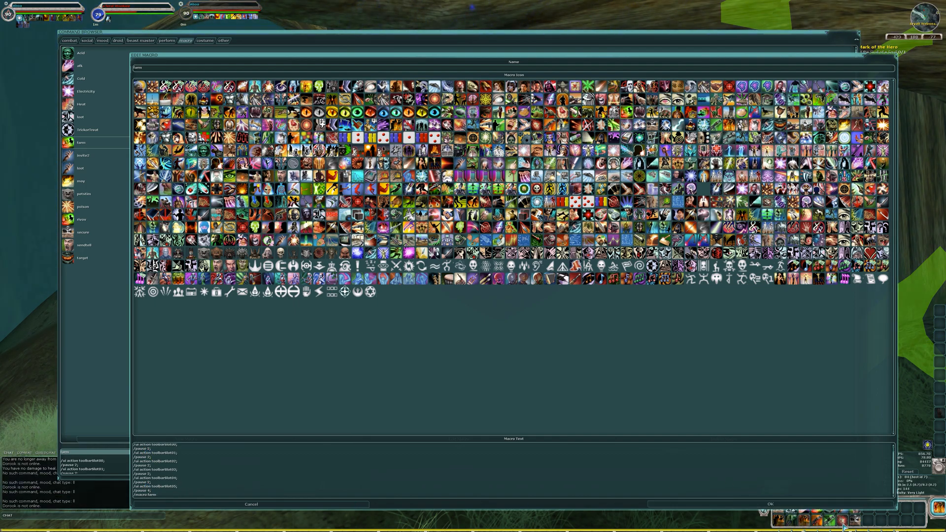
{"action": "mouse_move", "coordinate": [320, 421]}
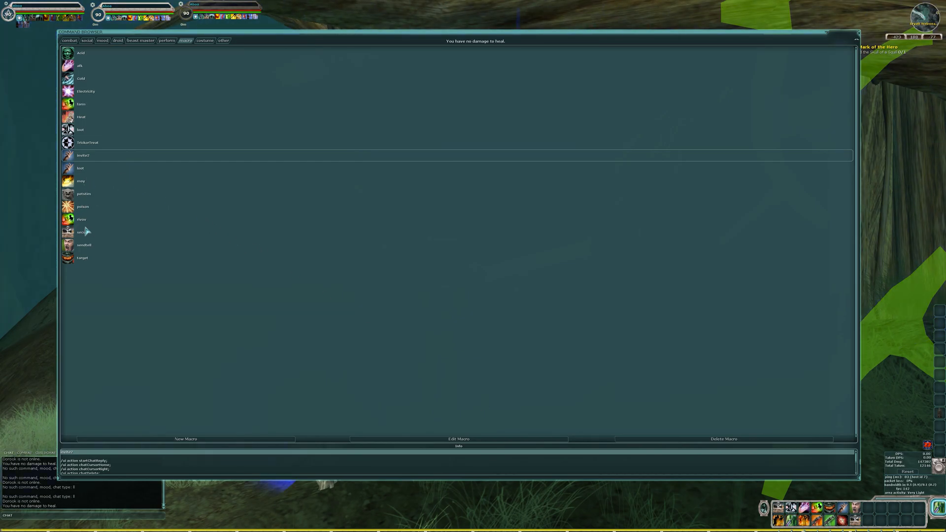
Select the position-secured macro, then the target macro in the list
{"action": "left_click", "coordinate": [83, 231]}
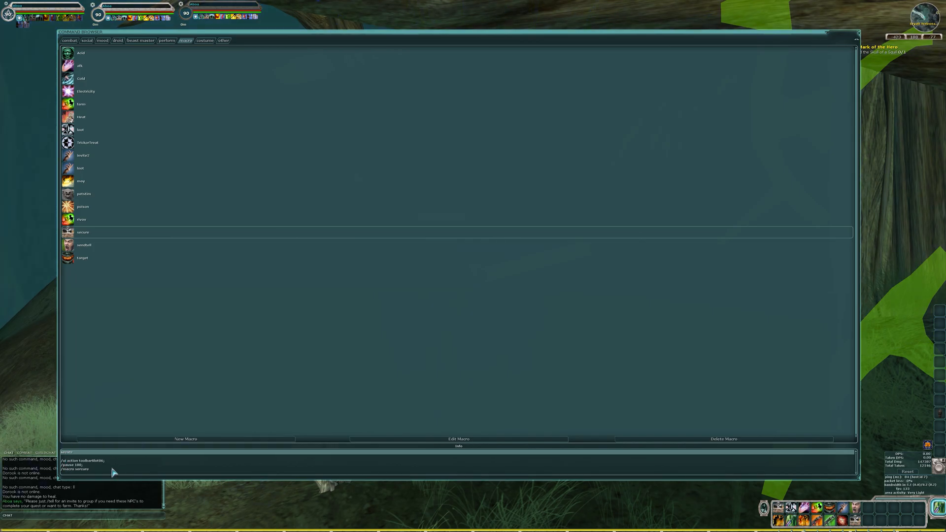
{"action": "left_click", "coordinate": [83, 258]}
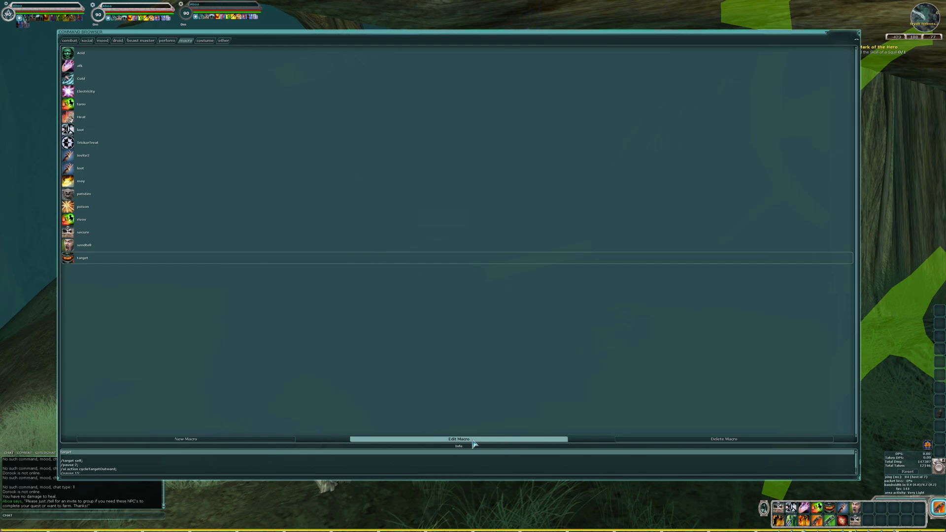
Bring up the target macro in the Edit Macro window
{"action": "left_click", "coordinate": [458, 438]}
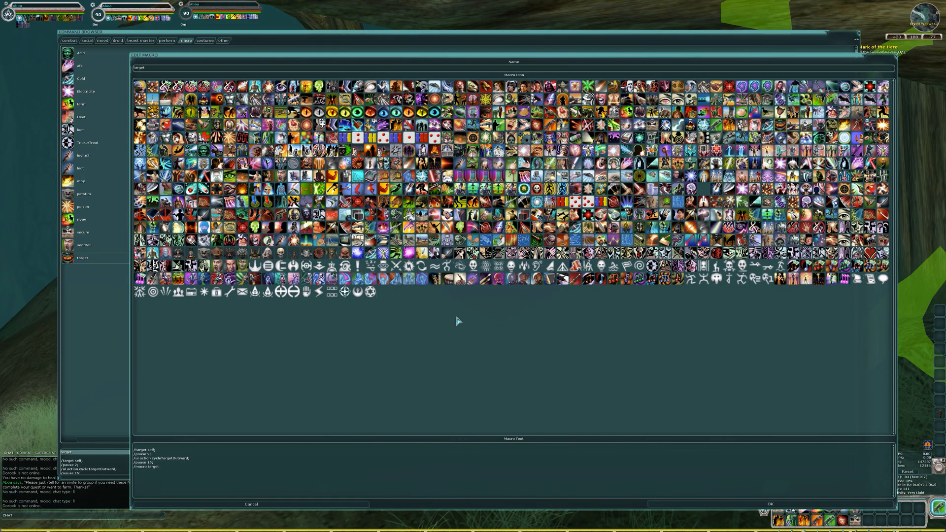
{"action": "mouse_move", "coordinate": [176, 458]}
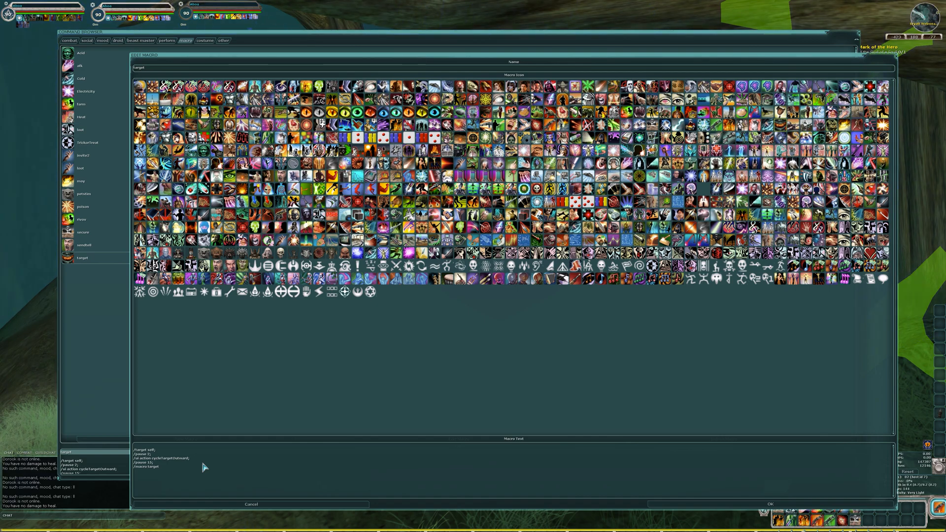
{"action": "mouse_move", "coordinate": [270, 474]}
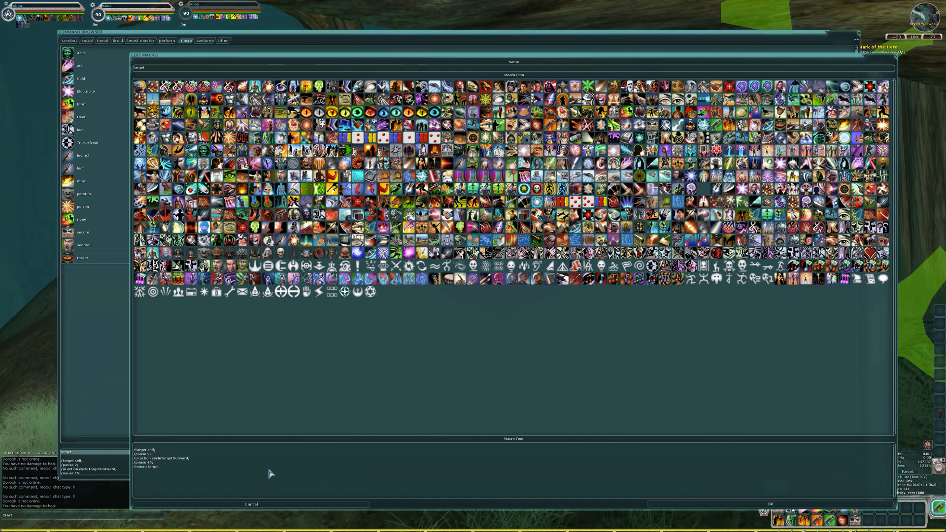
{"action": "mouse_move", "coordinate": [668, 474]}
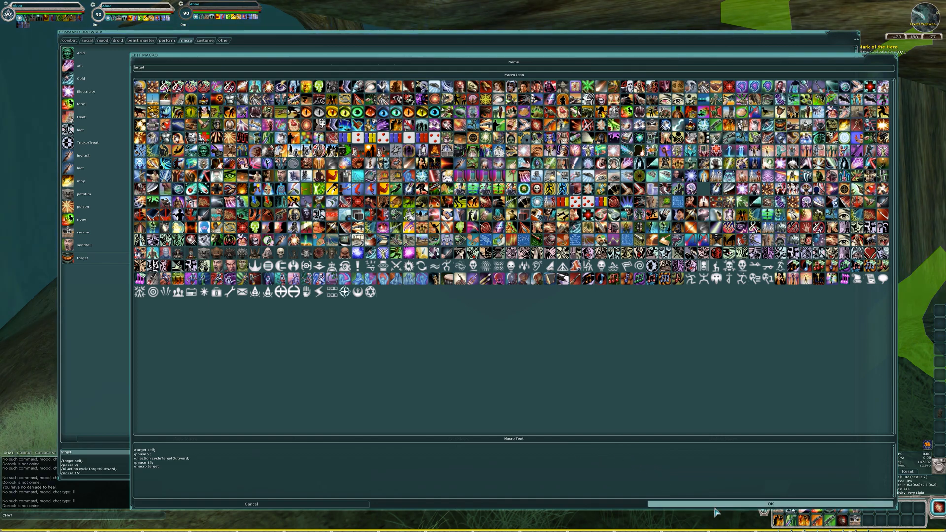
Close the target macro editor to return to the macro list
{"action": "left_click", "coordinate": [251, 504]}
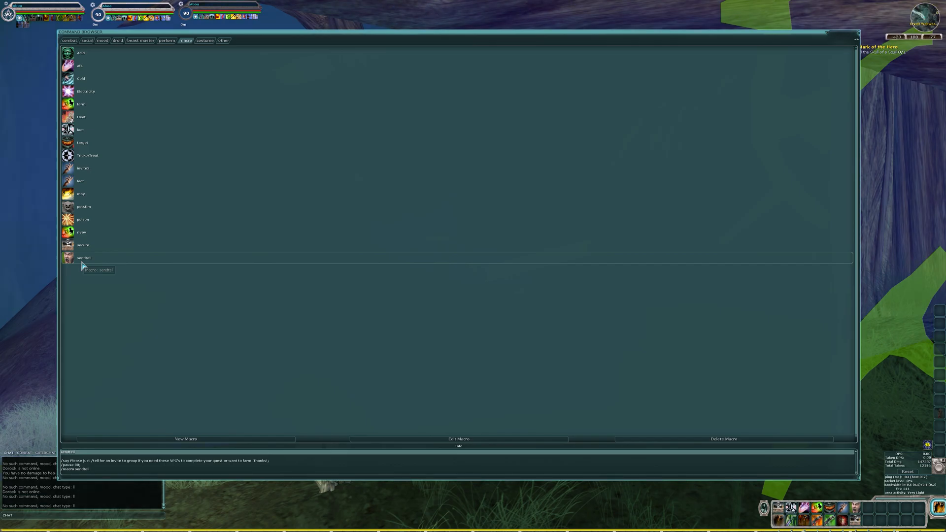
{"action": "mouse_move", "coordinate": [498, 450]}
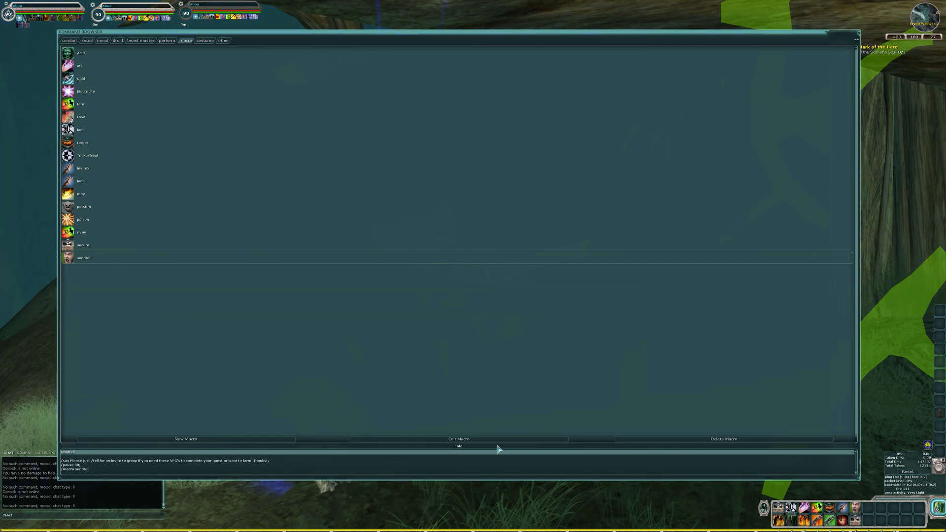
Bring up the sendtell macro in the Edit Macro window
{"action": "left_click", "coordinate": [458, 438]}
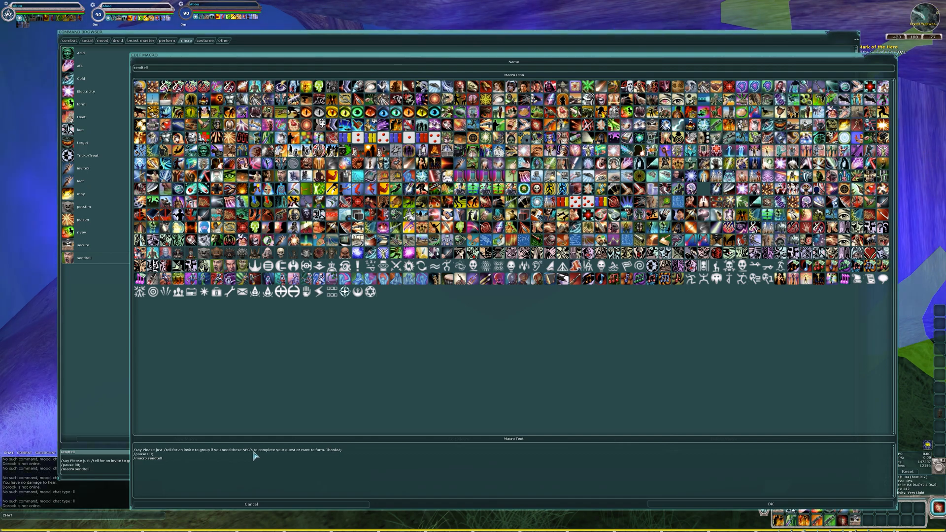
Close the sendtell editor, review the invite macro's text in Edit Macro, then cancel back to the list
{"action": "left_click", "coordinate": [251, 504]}
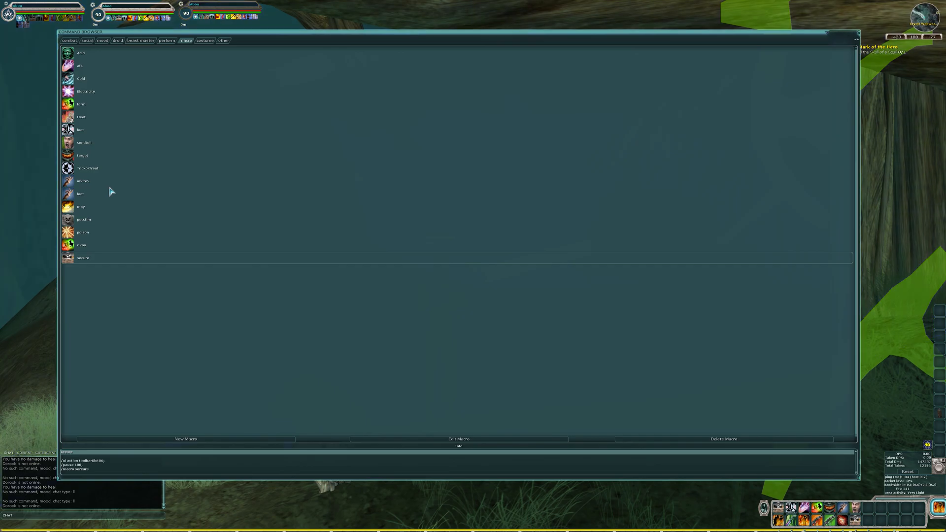
{"action": "mouse_move", "coordinate": [149, 251]}
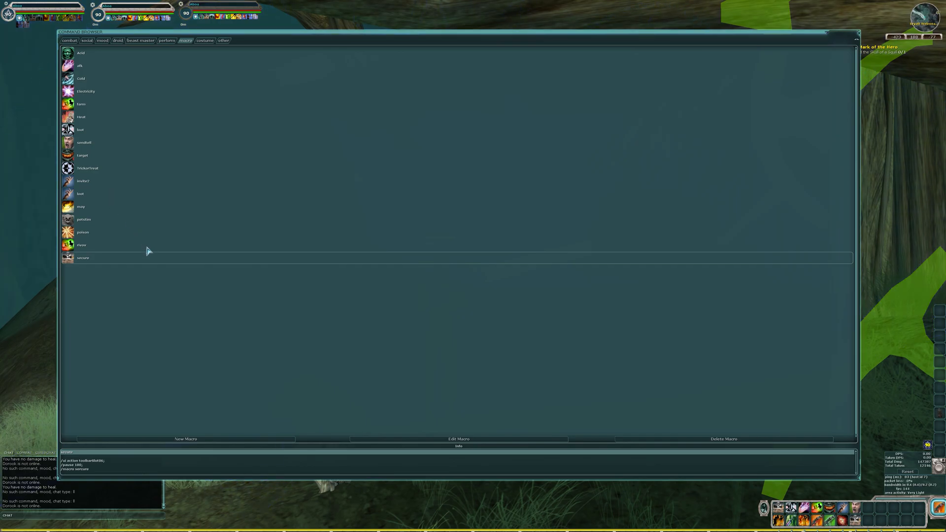
{"action": "mouse_move", "coordinate": [147, 250]}
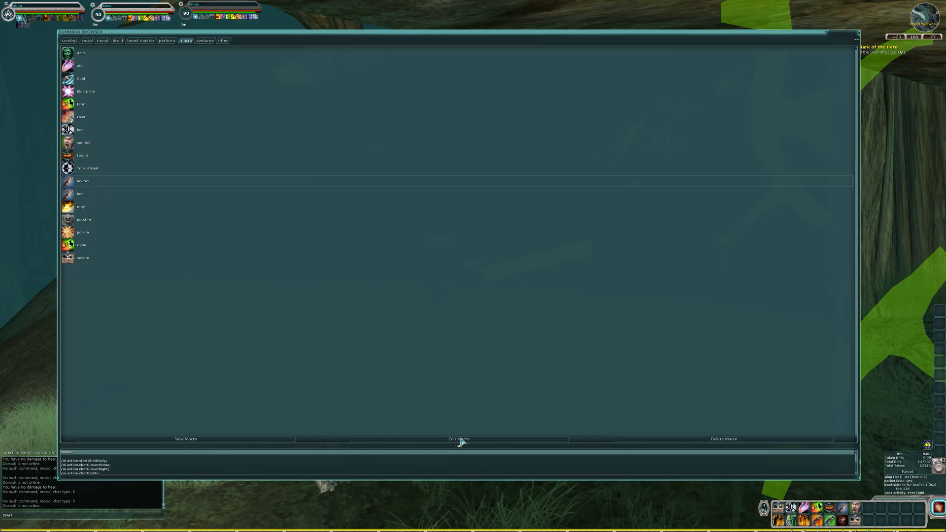
{"action": "left_click", "coordinate": [458, 439]}
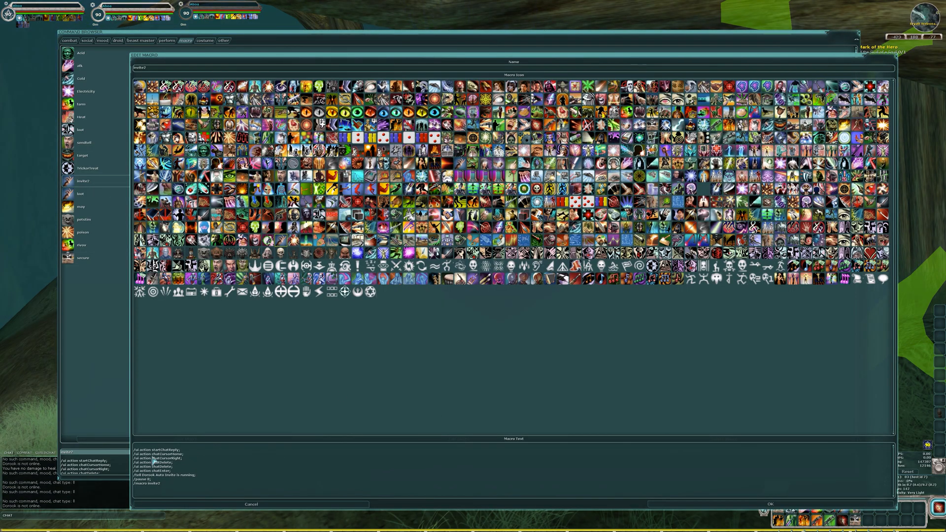
{"action": "mouse_move", "coordinate": [168, 486]}
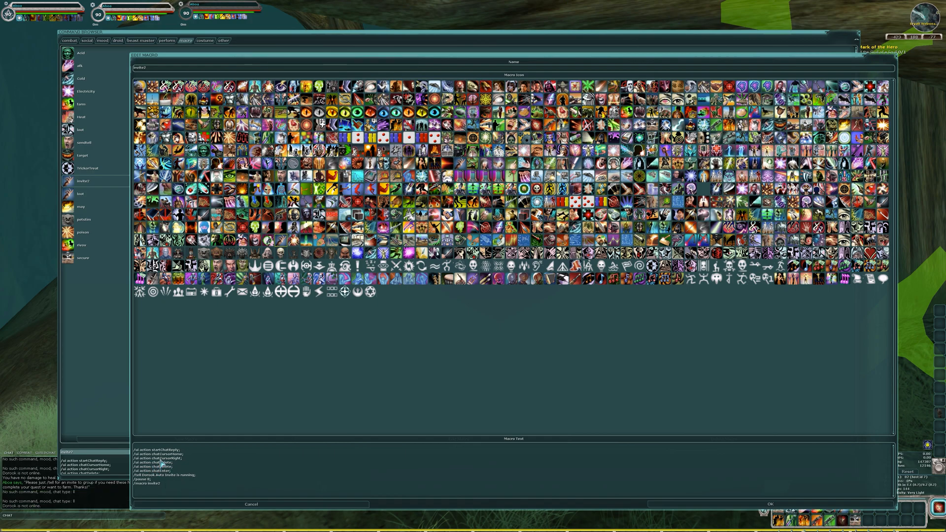
{"action": "mouse_move", "coordinate": [179, 464]}
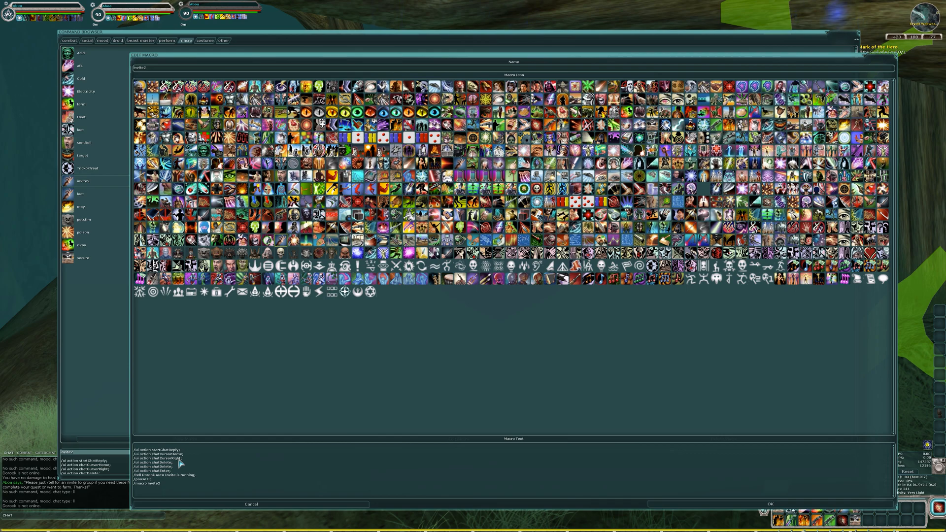
{"action": "mouse_move", "coordinate": [168, 461]}
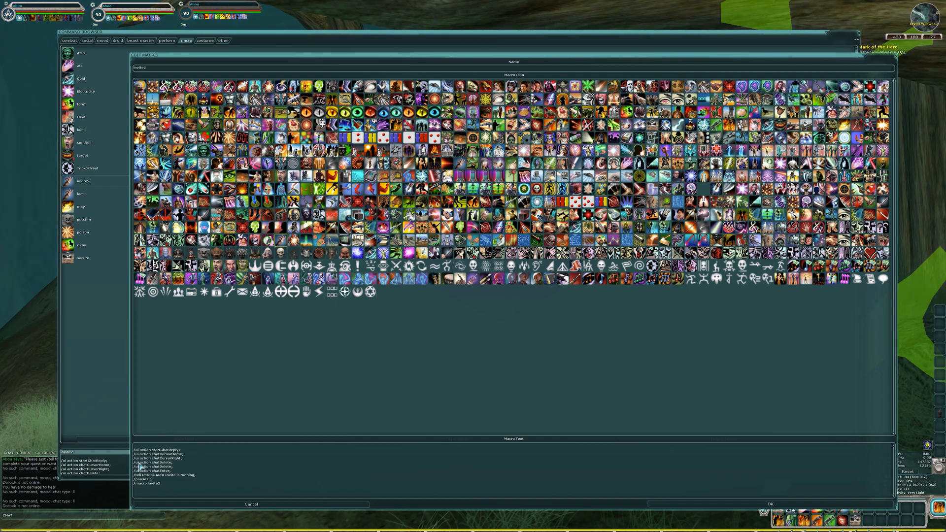
{"action": "mouse_move", "coordinate": [171, 463]}
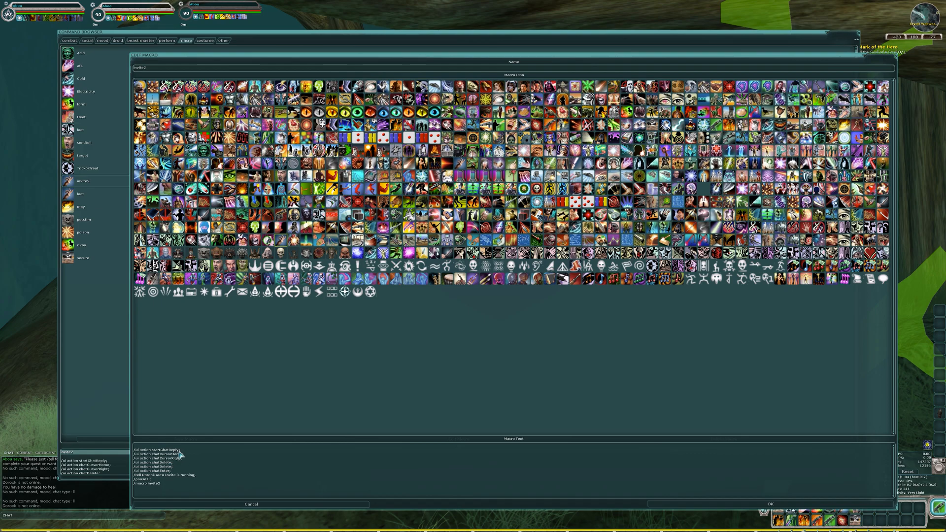
{"action": "mouse_move", "coordinate": [166, 464]}
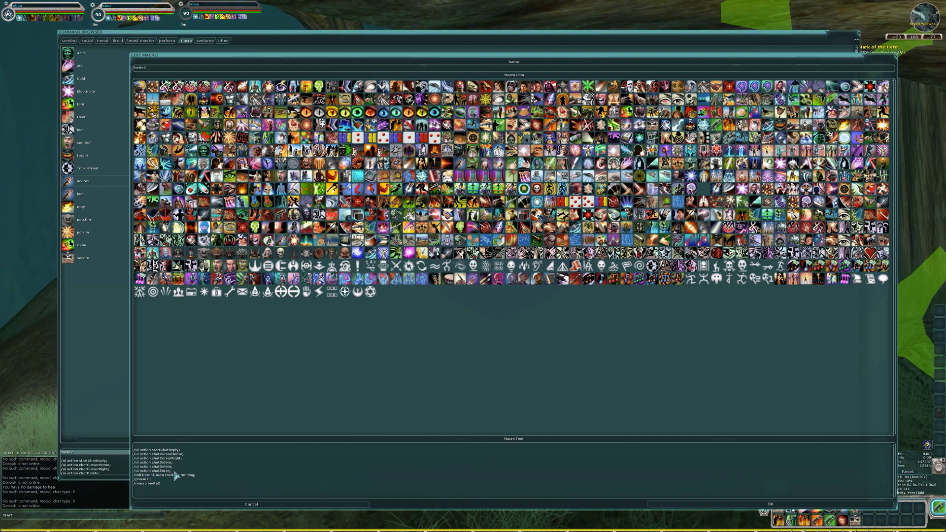
{"action": "mouse_move", "coordinate": [194, 476]}
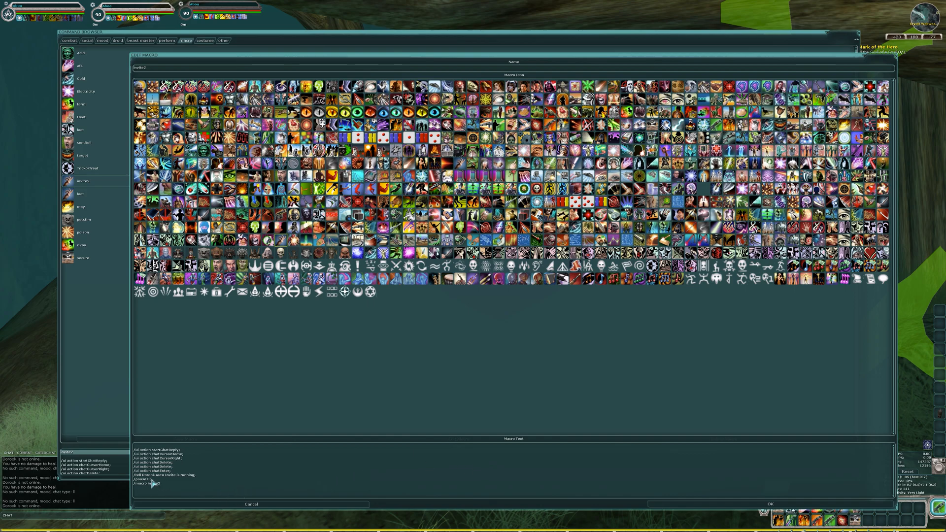
{"action": "mouse_move", "coordinate": [208, 479]}
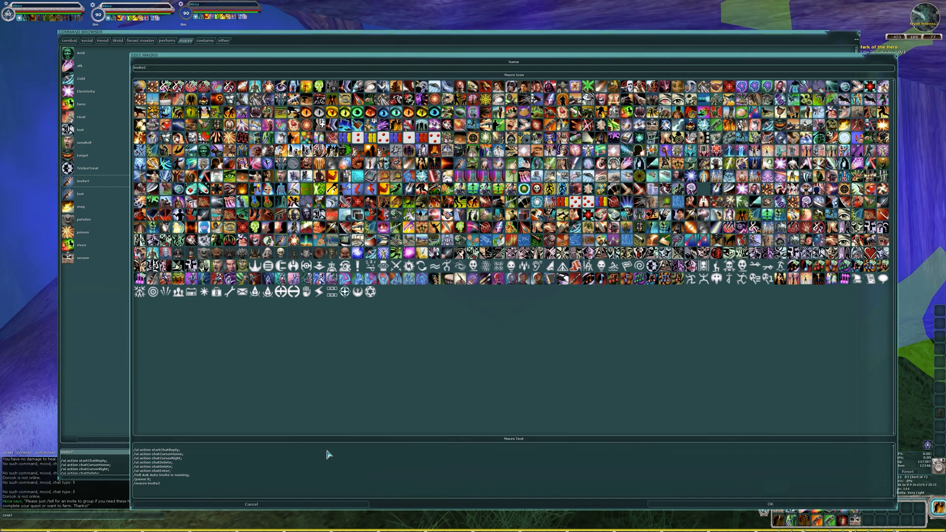
{"action": "mouse_move", "coordinate": [168, 484]}
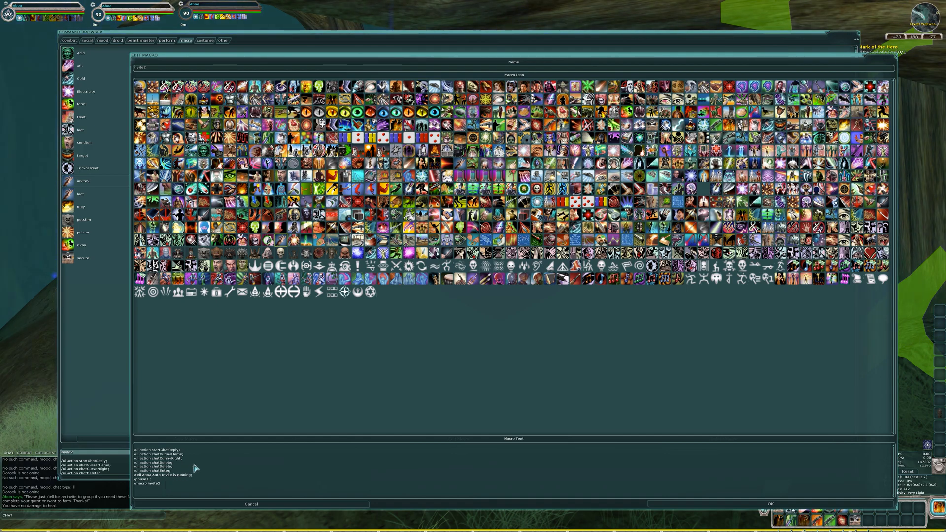
{"action": "left_click", "coordinate": [251, 504]}
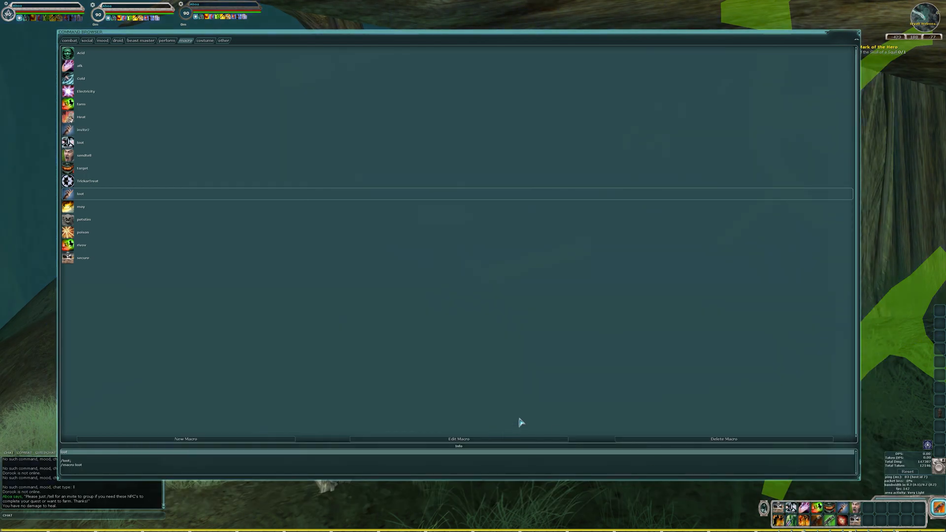